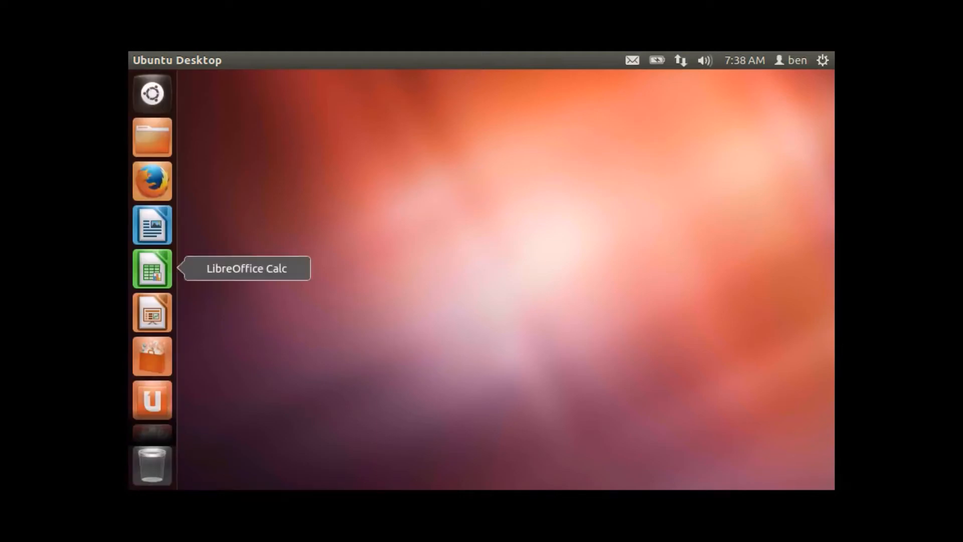
Open a Terminal window from the Unity launcher.
scroll(down, 3)
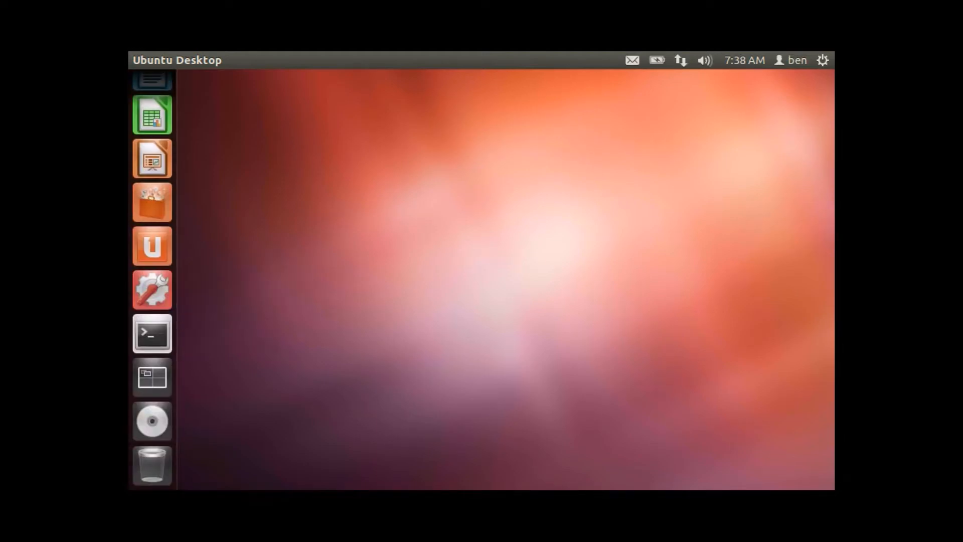
click(151, 334)
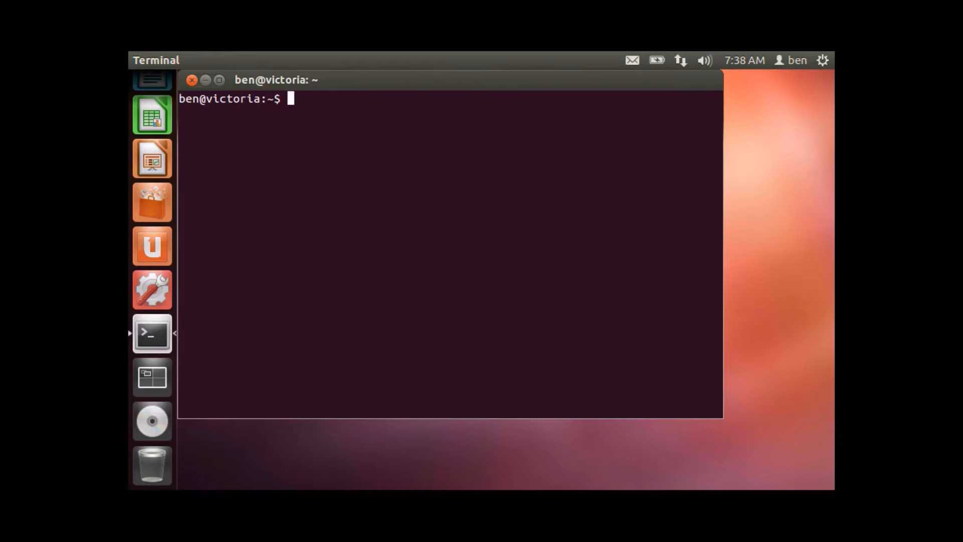
Install the apparmor and apparmor-utils packages with sudo apt-get install.
text(sudo apt-g)
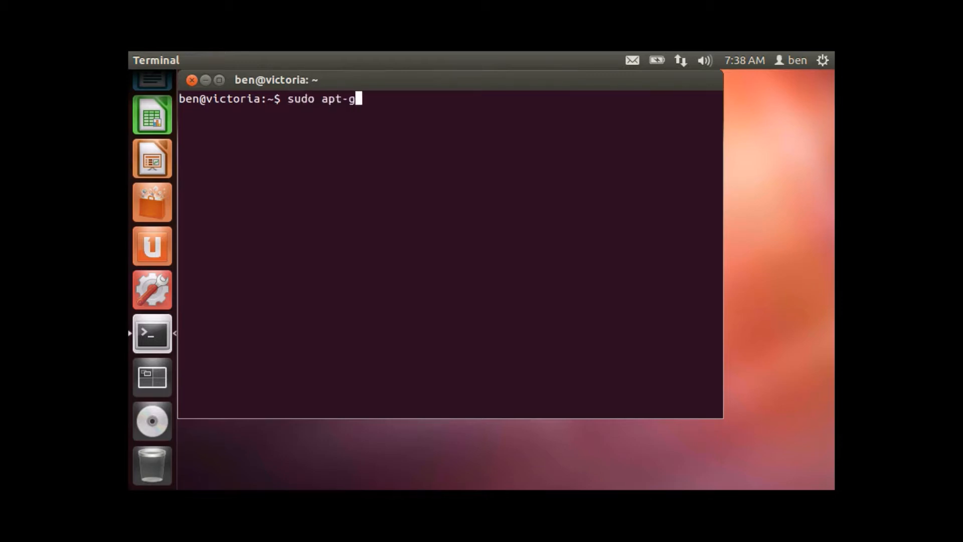
text(et install appa)
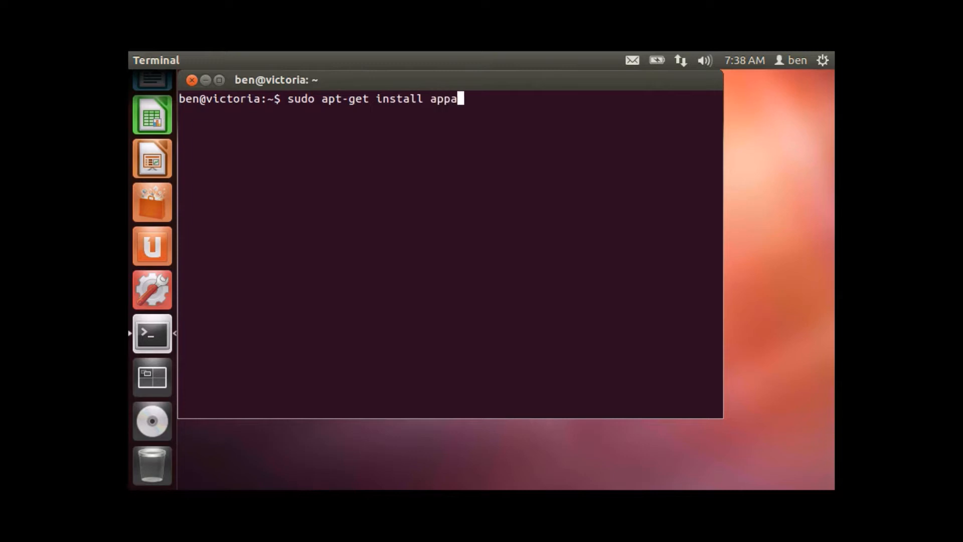
text(rmor app)
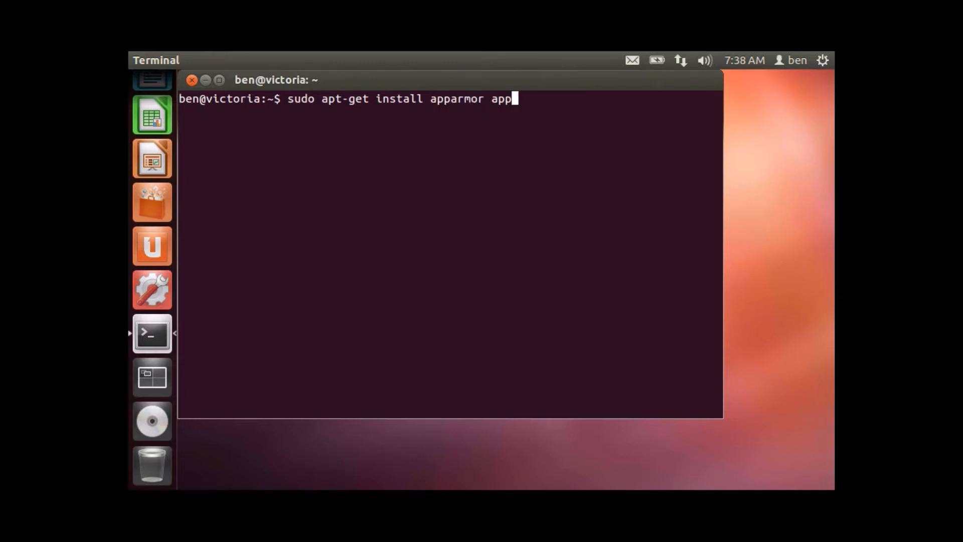
text(armor-)
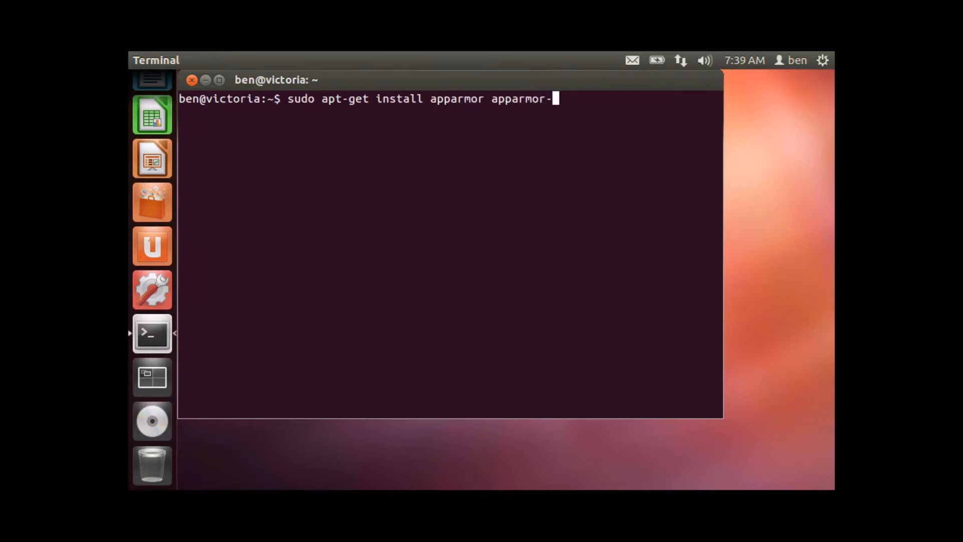
text(utils)
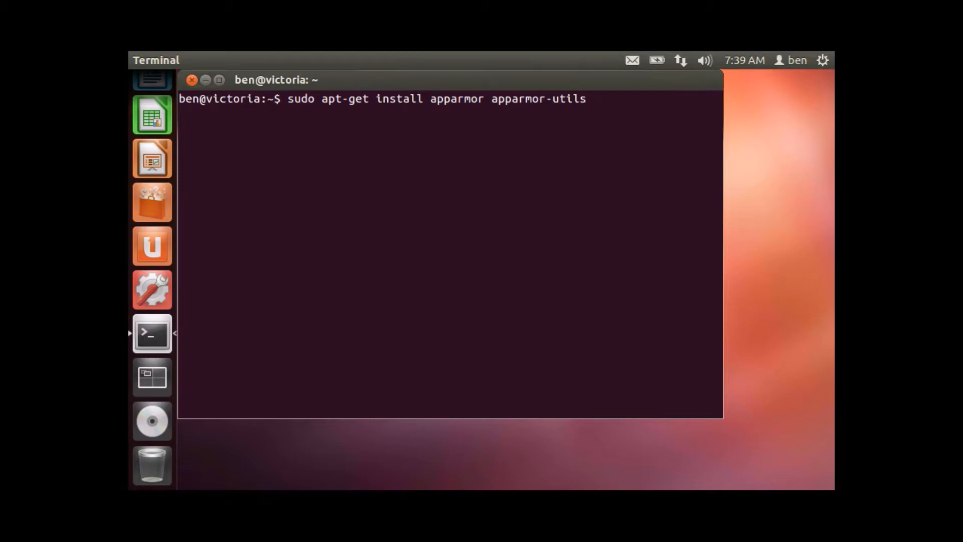
key(Return)
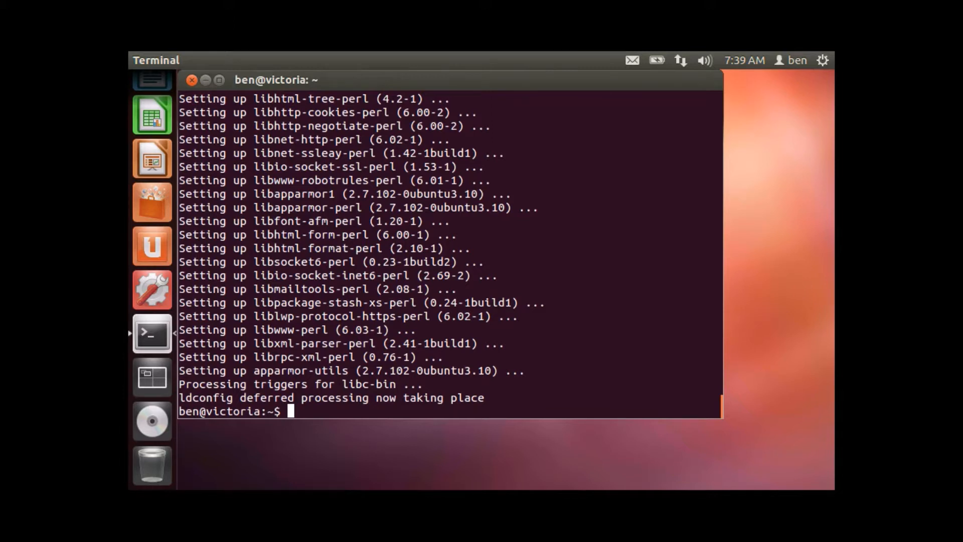
Install apparmor-profiles with apt-get and start typing the next sudo install command.
text(sudo ap)
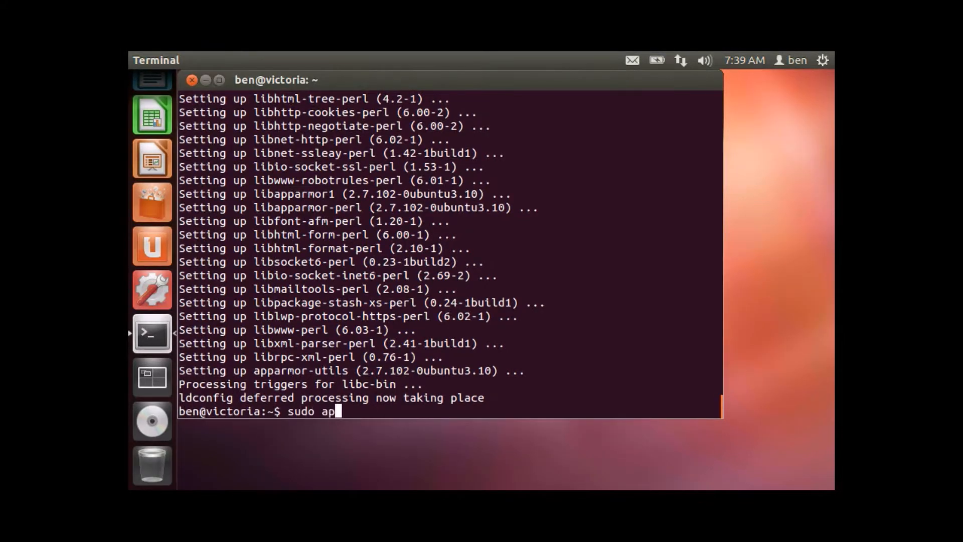
text(t-)
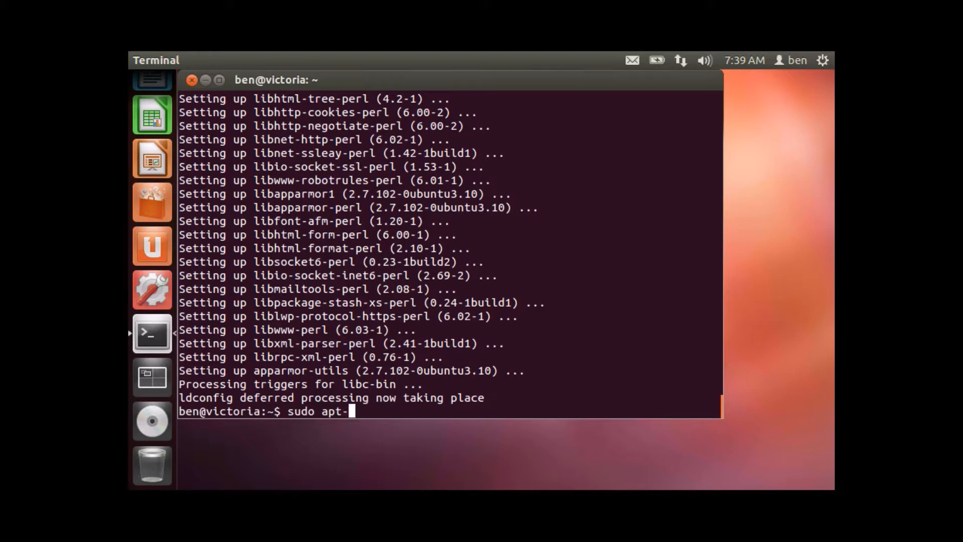
text(get install)
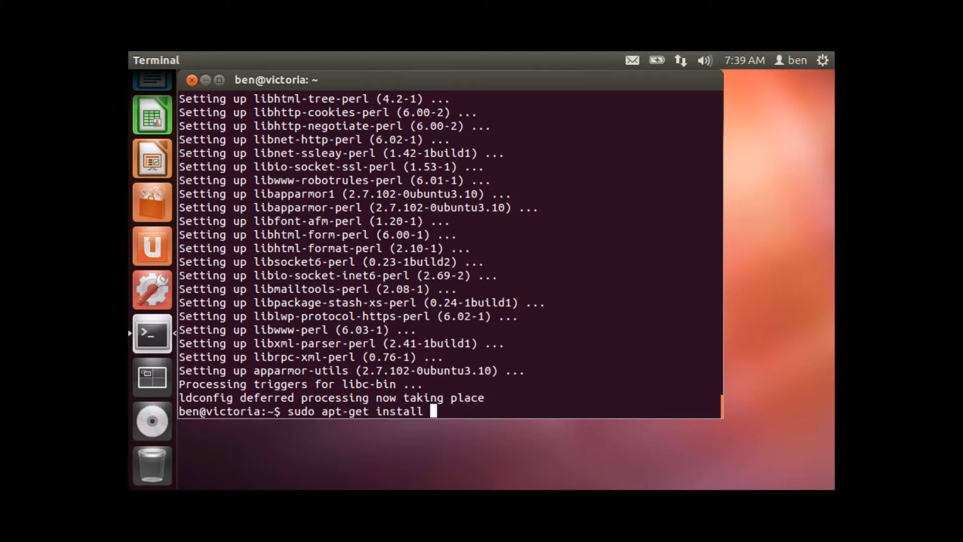
text(apparmor-)
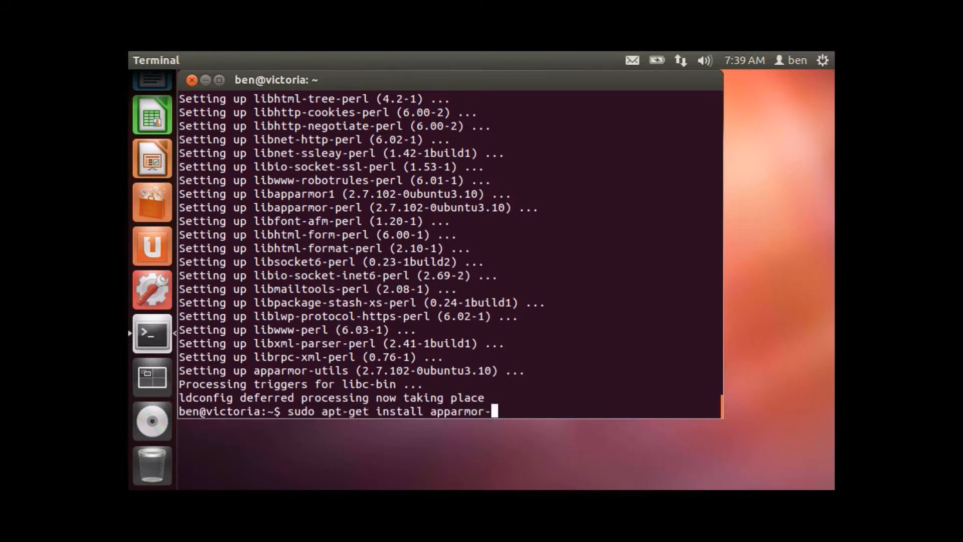
key(Return)
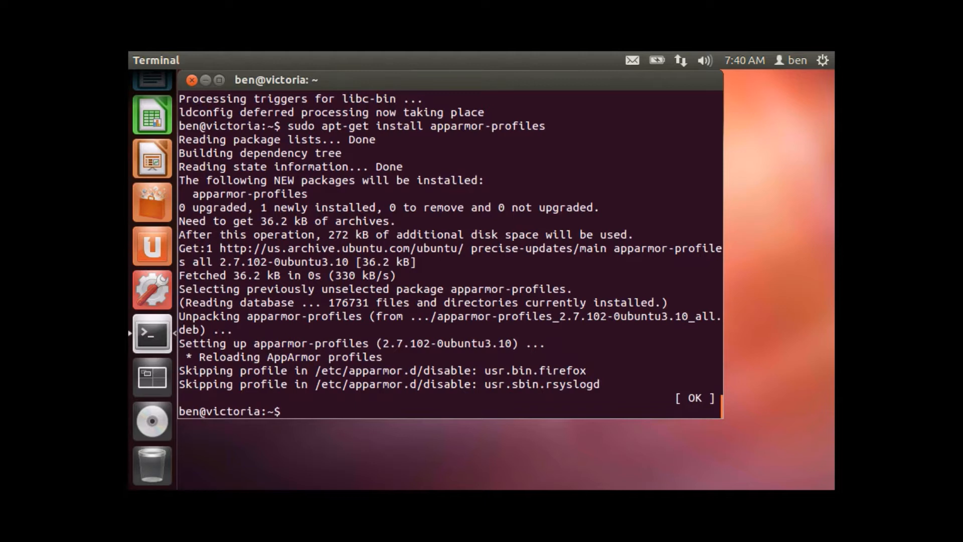
text(sudo apt-get ins)
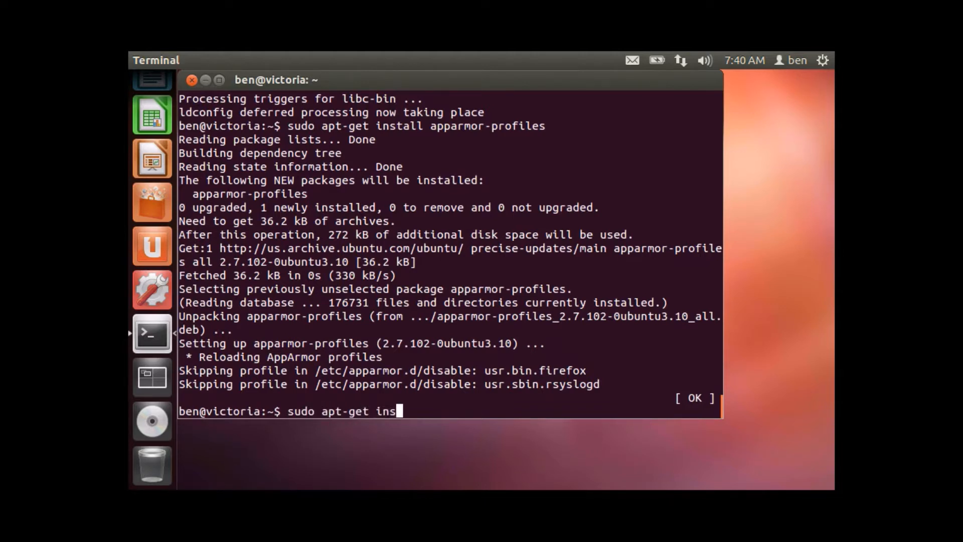
Finish the 'sudo apt-get install lynx' command and confirm installing Lynx and lynx-cur.
text(tall lynx)
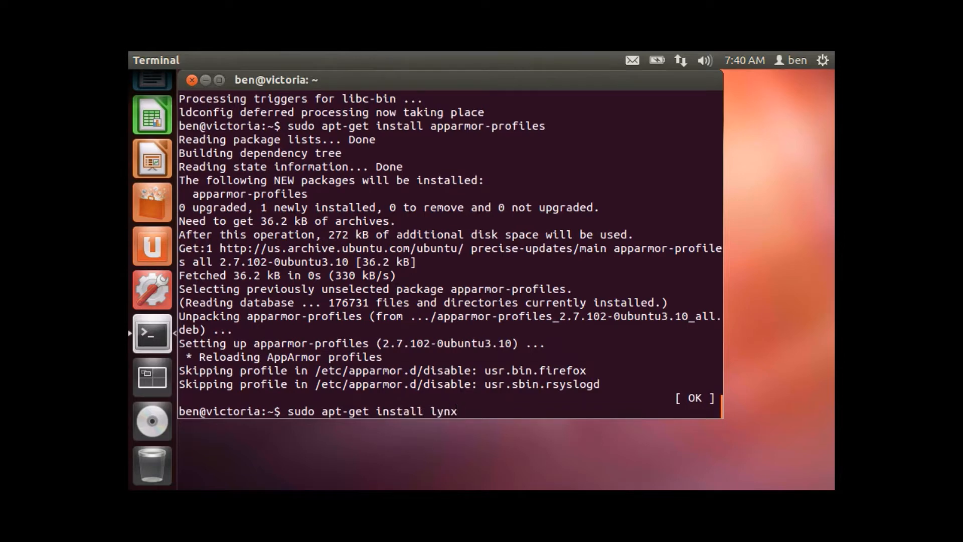
key(Return)
text(y)
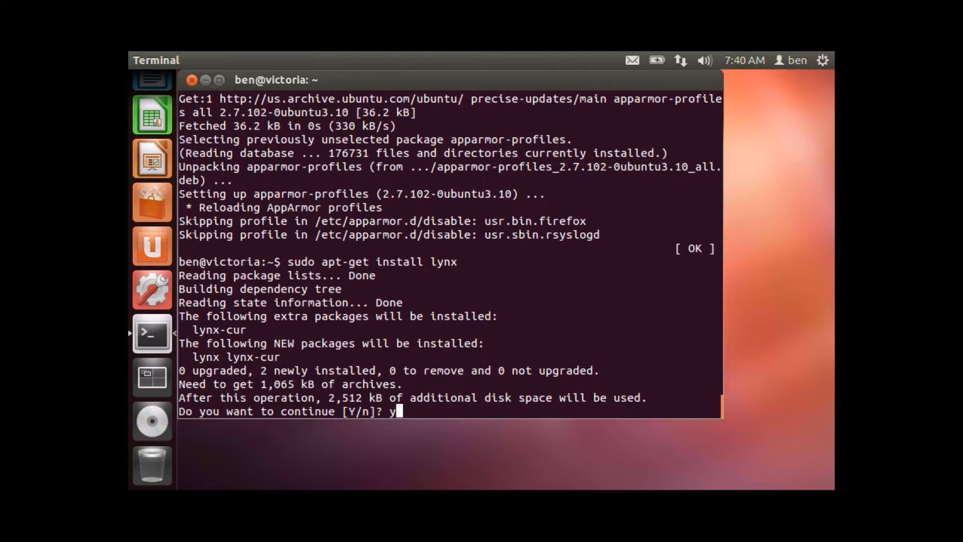
key(Return)
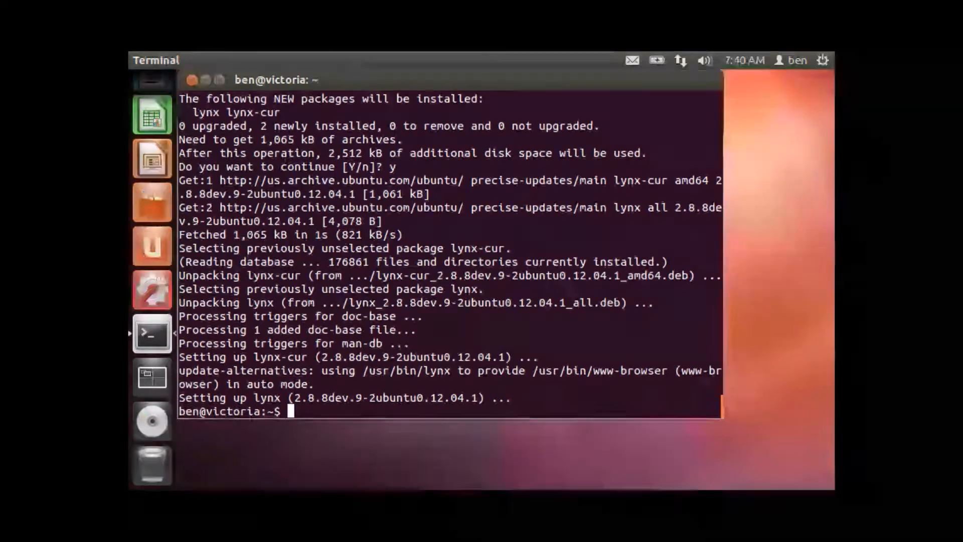
mouse_move(152, 334)
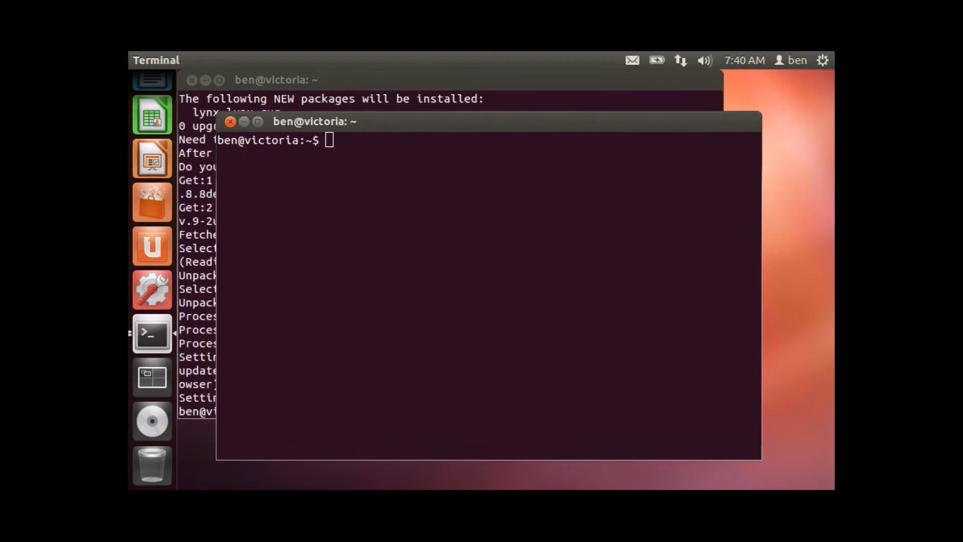
Run 'sudo aa-genprof lynx' and enter the sudo password.
text(sudo)
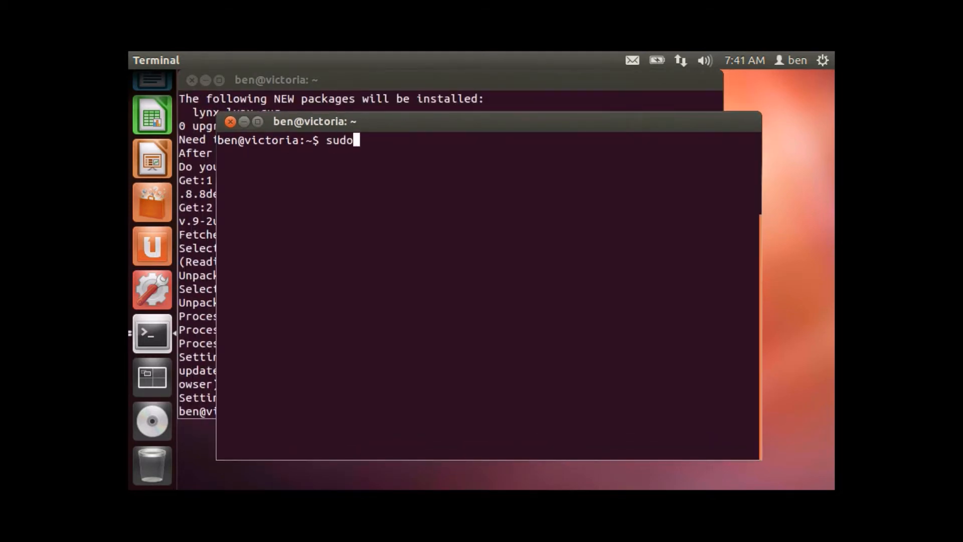
text(aa-genp)
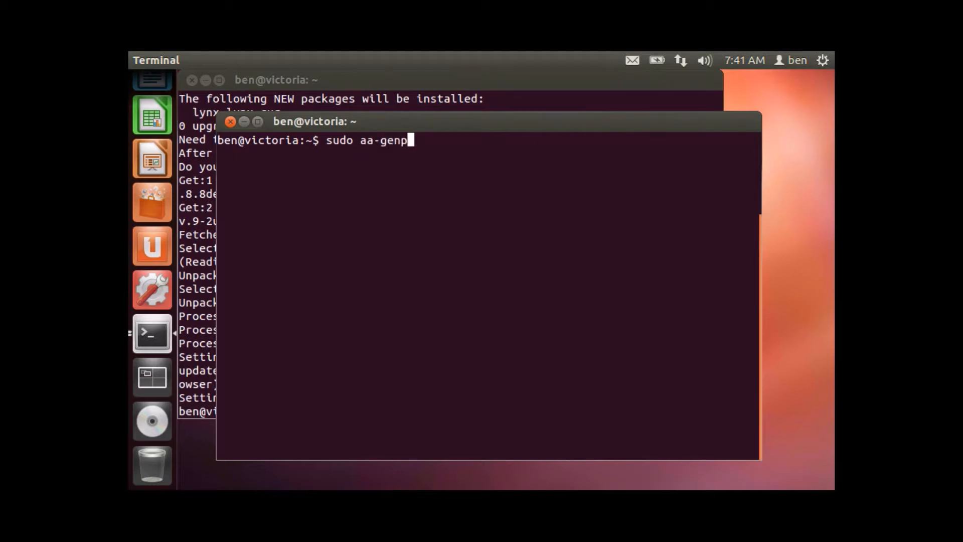
text(of)
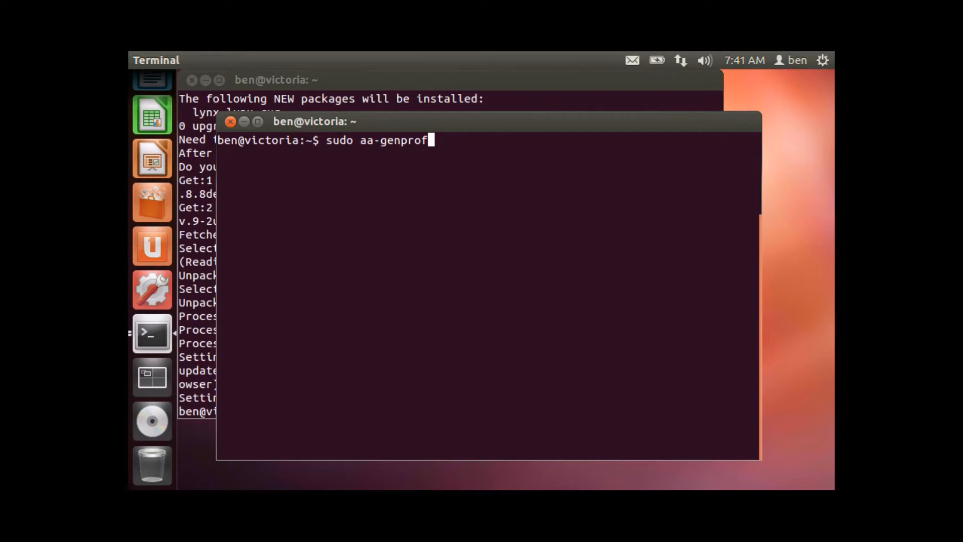
text(l)
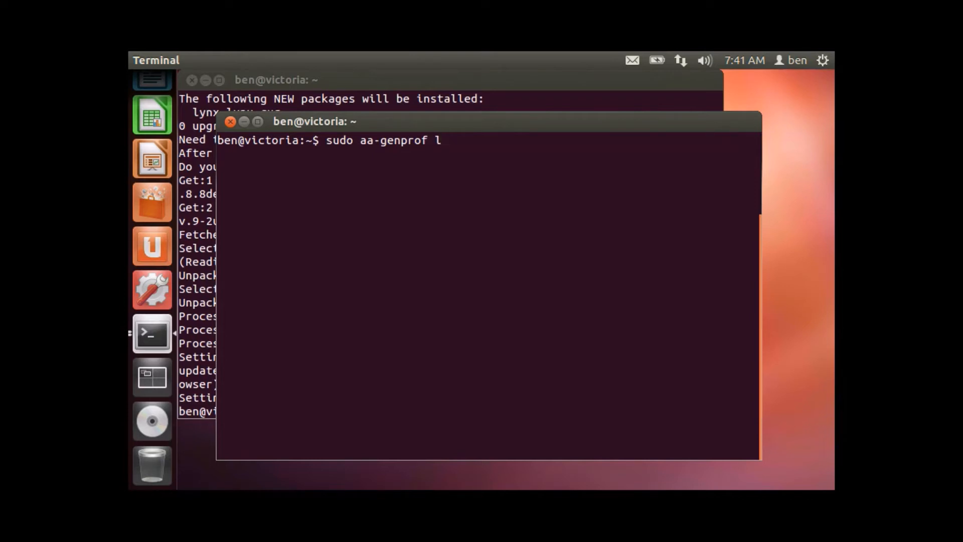
key(Return)
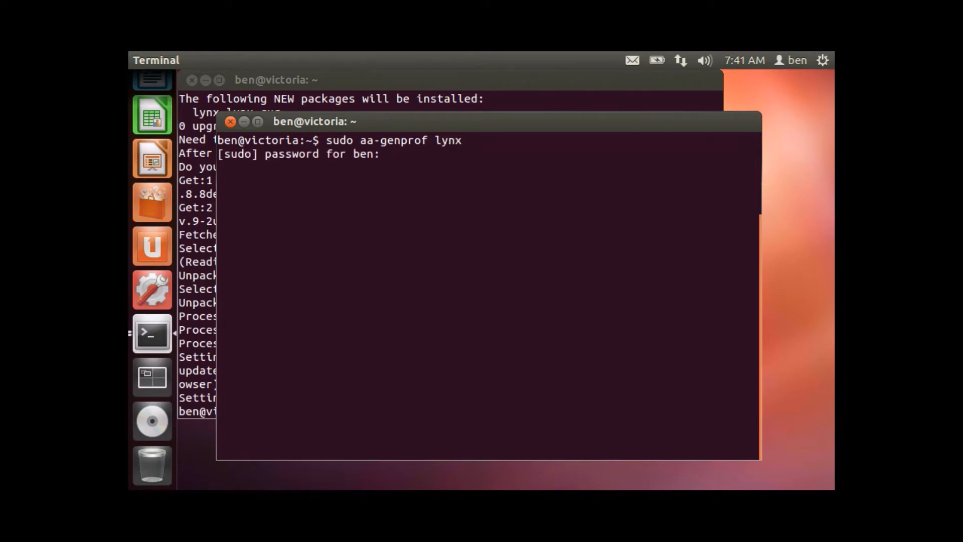
key(Return)
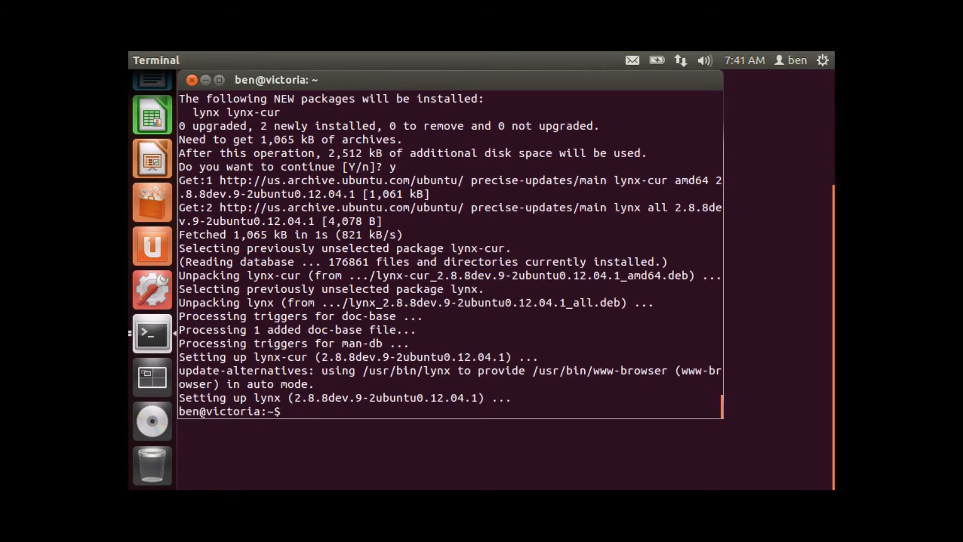
text(lynx)
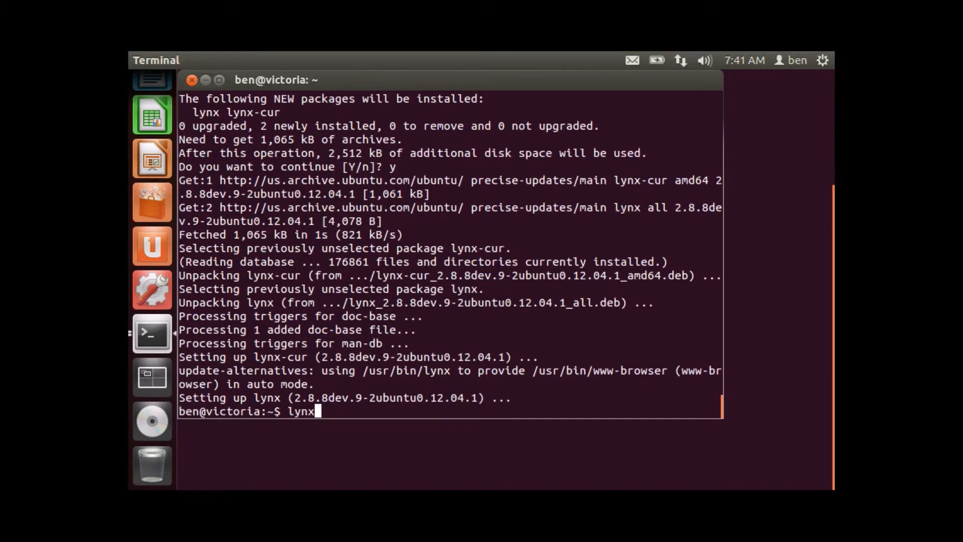
key(Return)
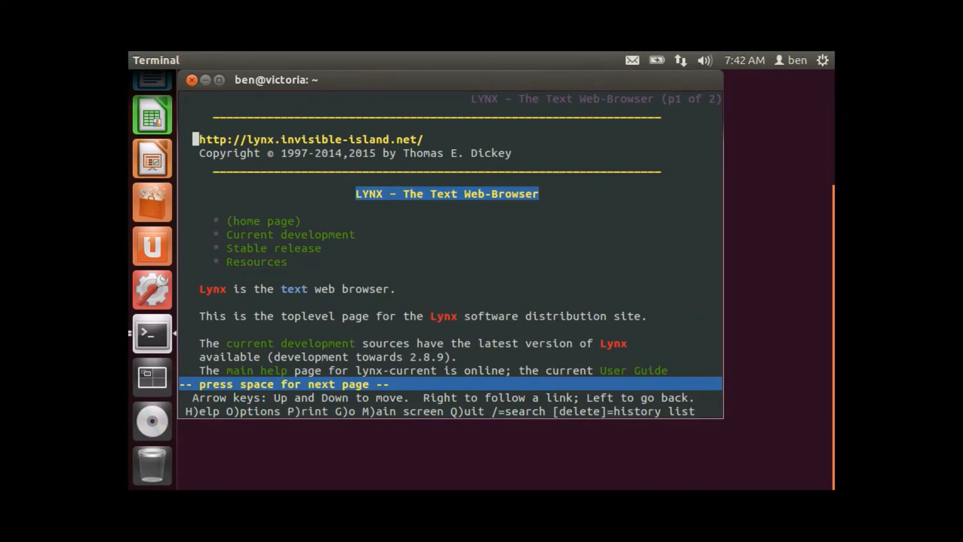
key(g)
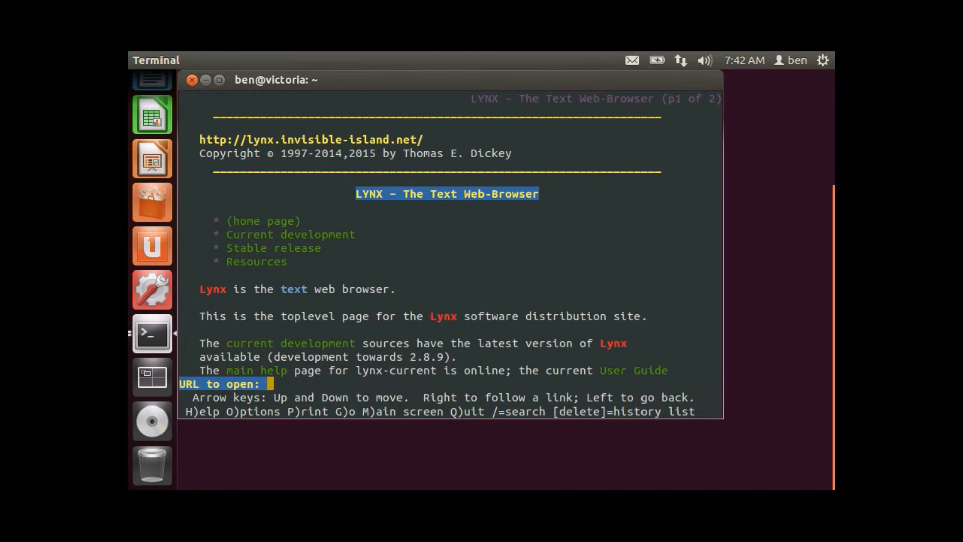
text(w)
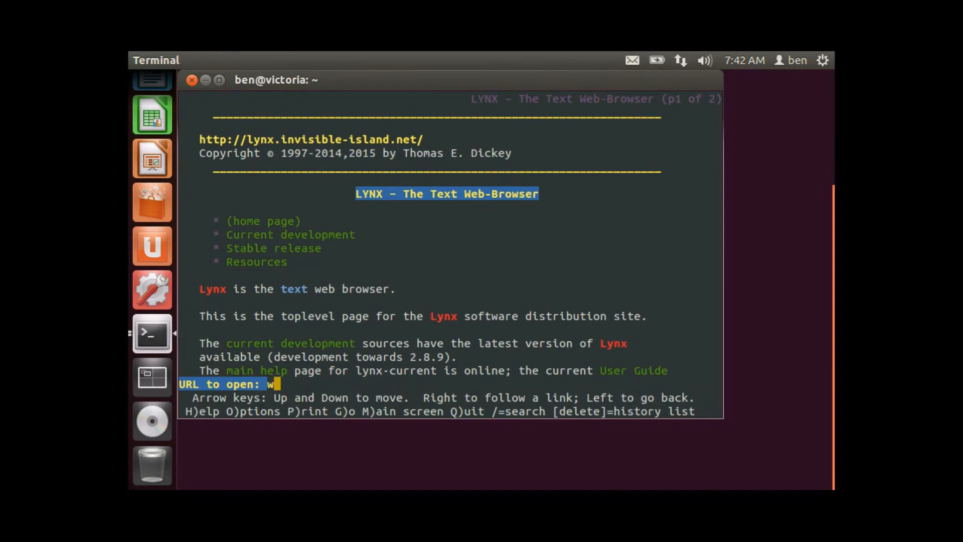
text(ww.vi)
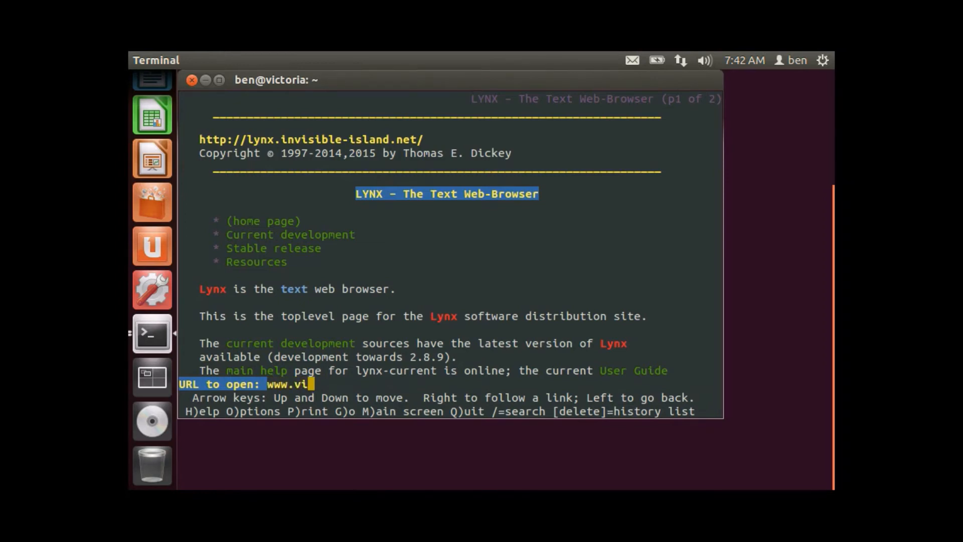
text(rus.co)
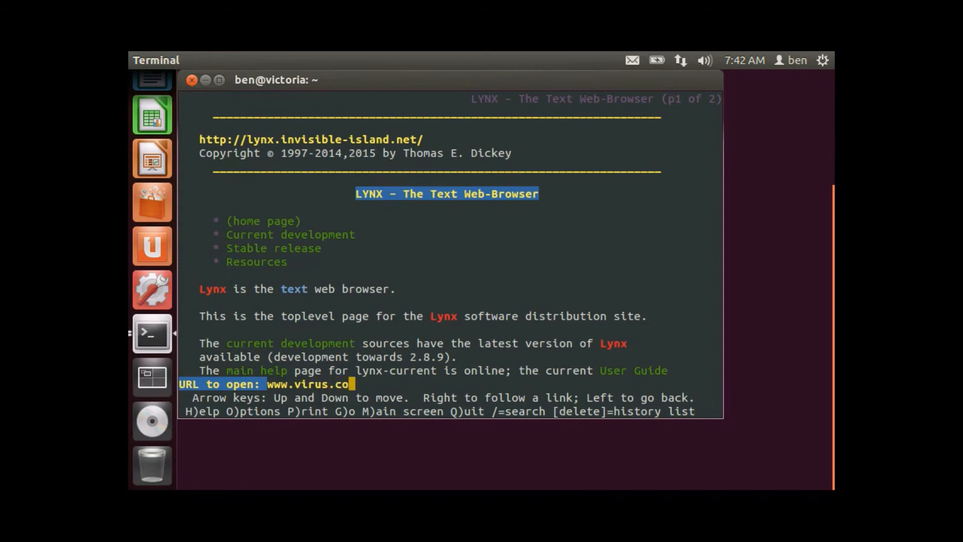
key(Return)
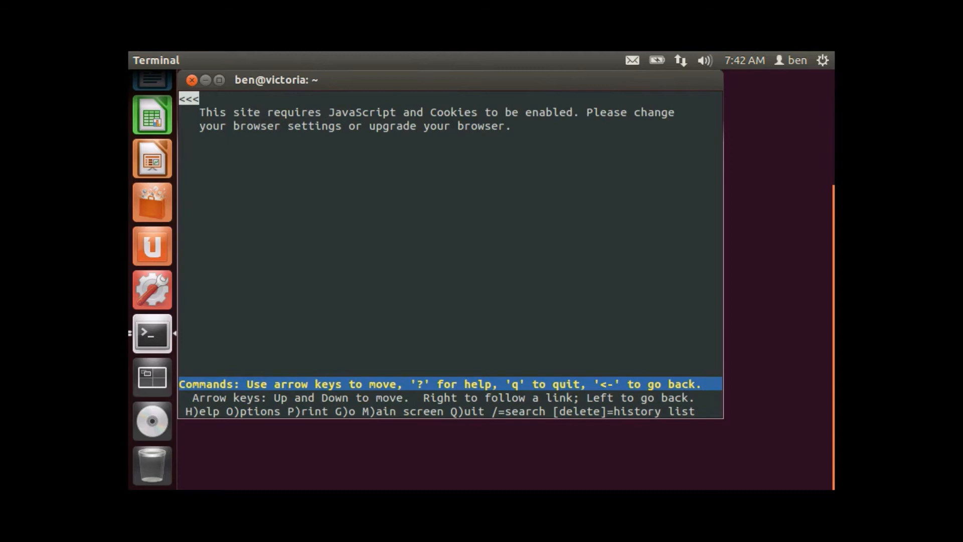
mouse_move(705, 383)
text(google.)
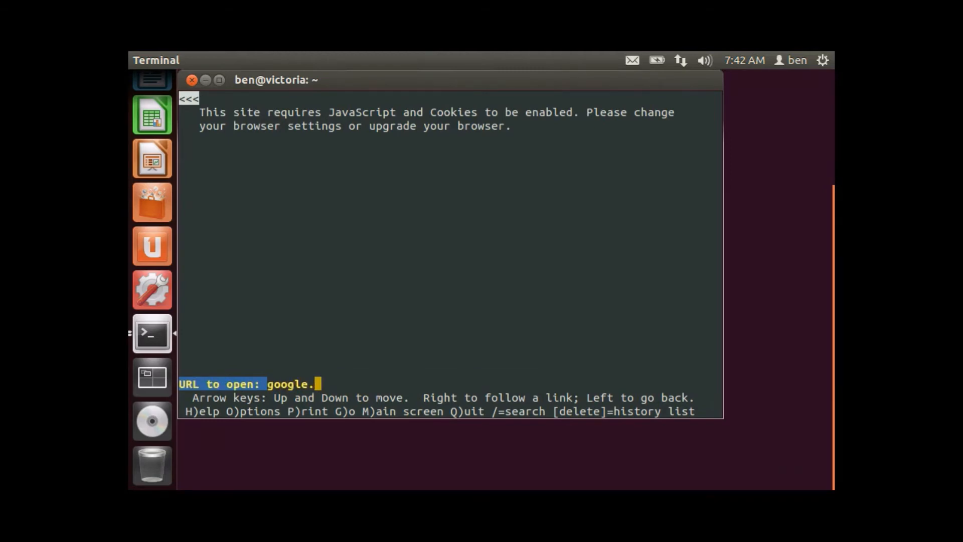
Search Google for 'viruses' in Lynx, open the MailWasher result, then quit Lynx.
key(Return)
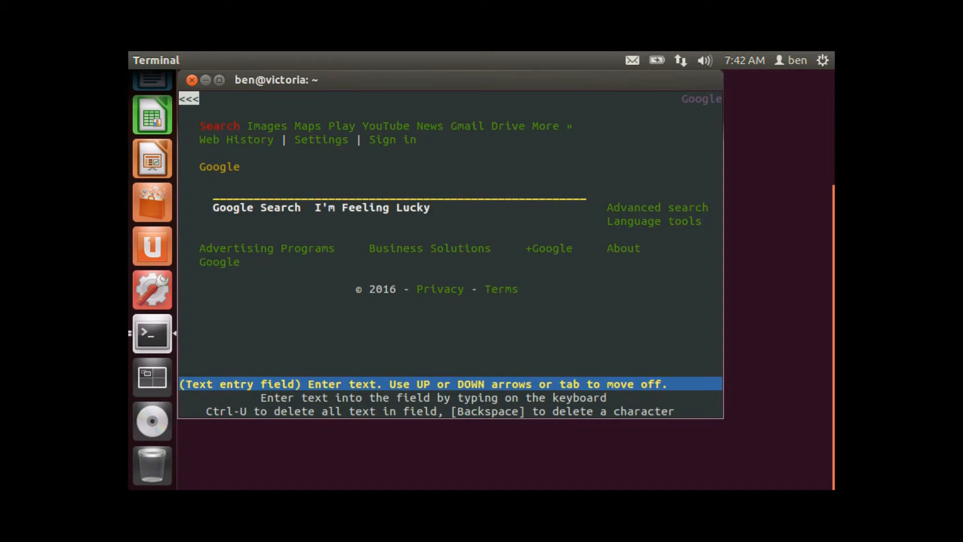
text(v)
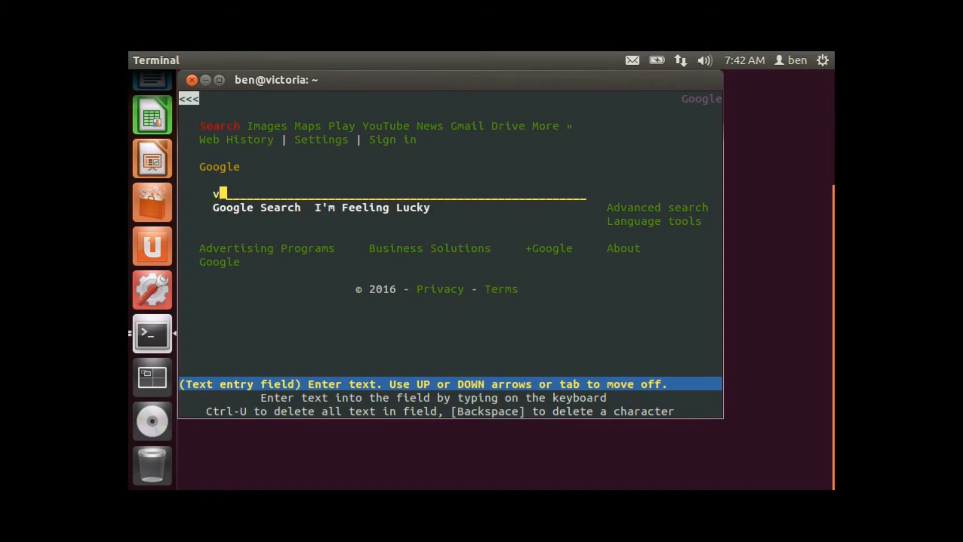
text(iruses)
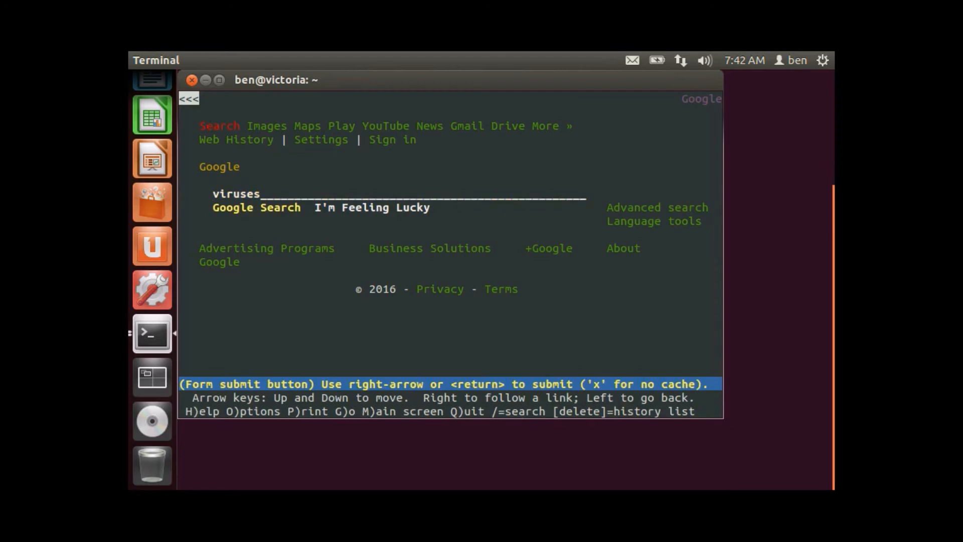
key(Return)
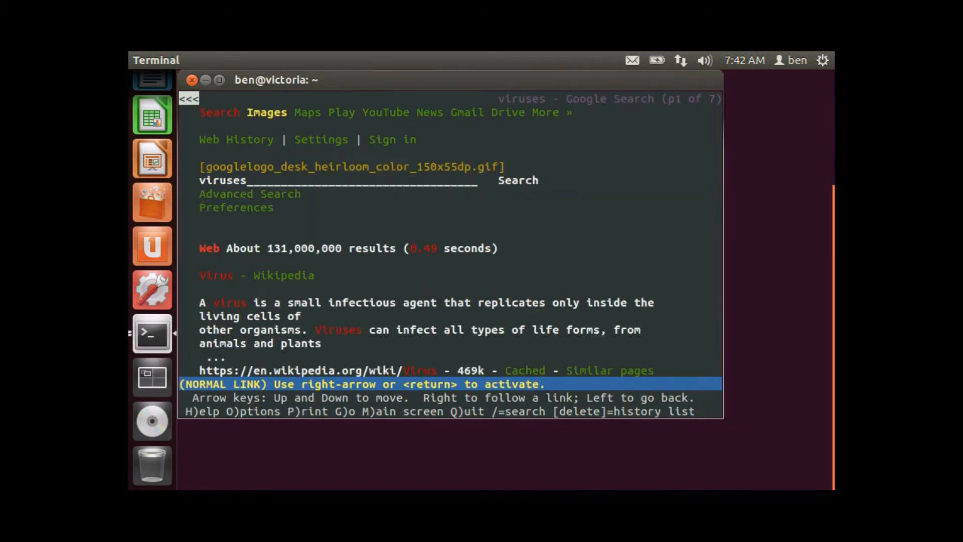
key(Up)
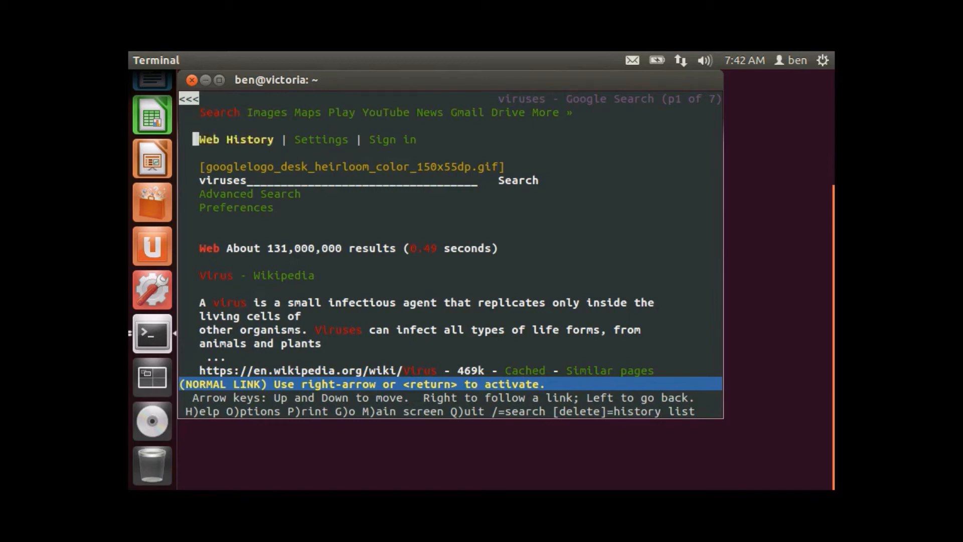
key(Return)
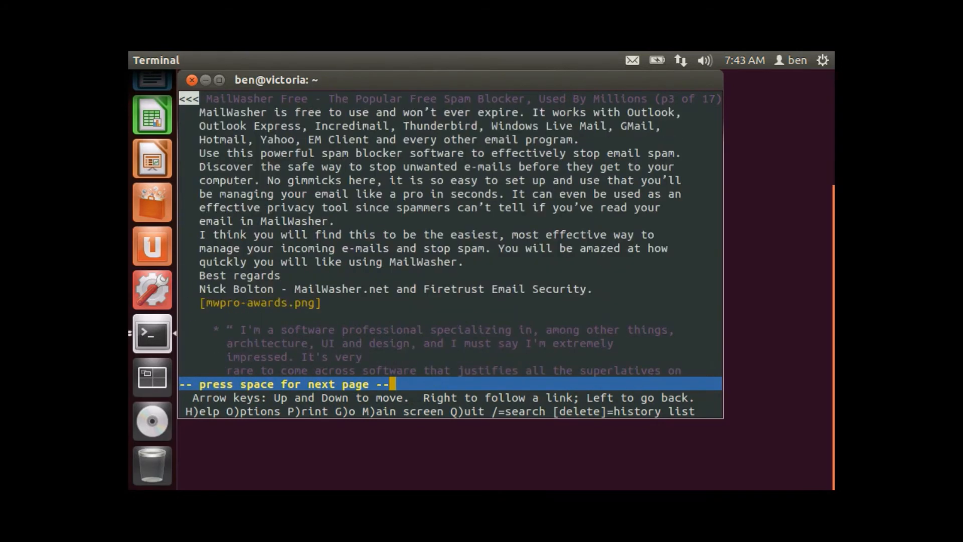
key(q)
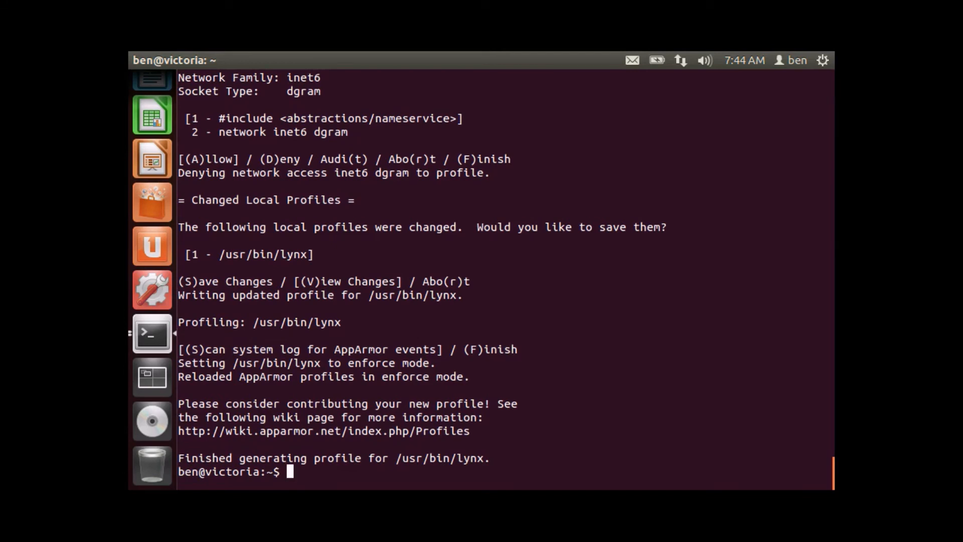
Change into the /etc/apparmor.d directory.
text(cd)
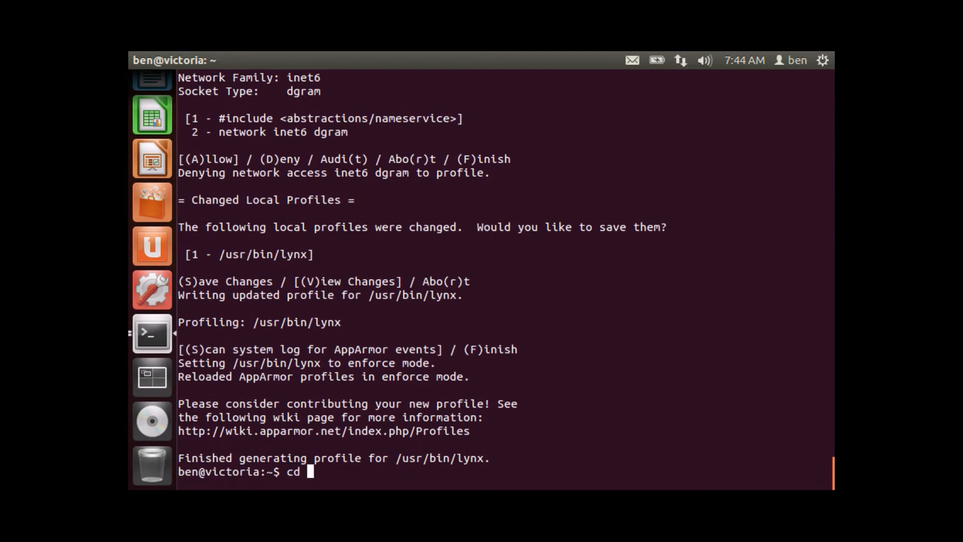
text(/etc/appar)
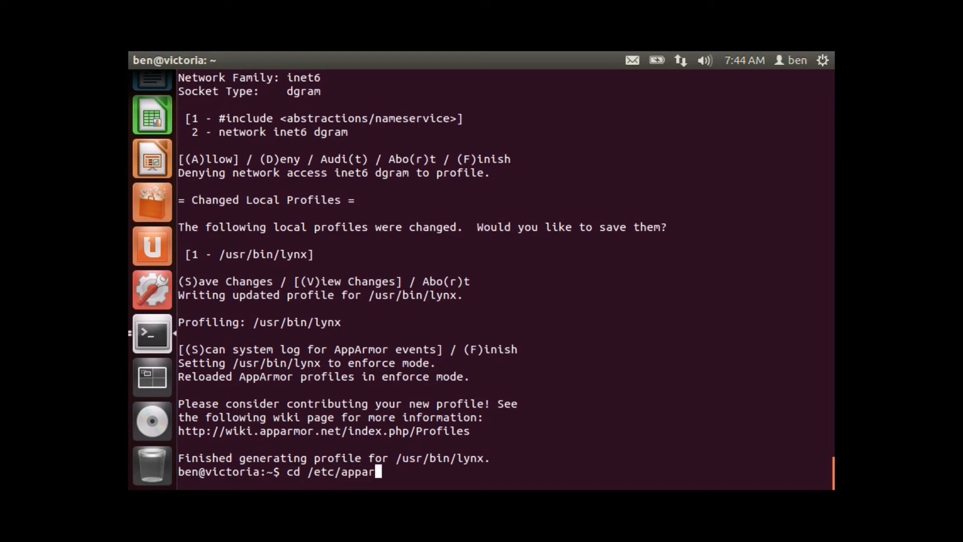
key(Return)
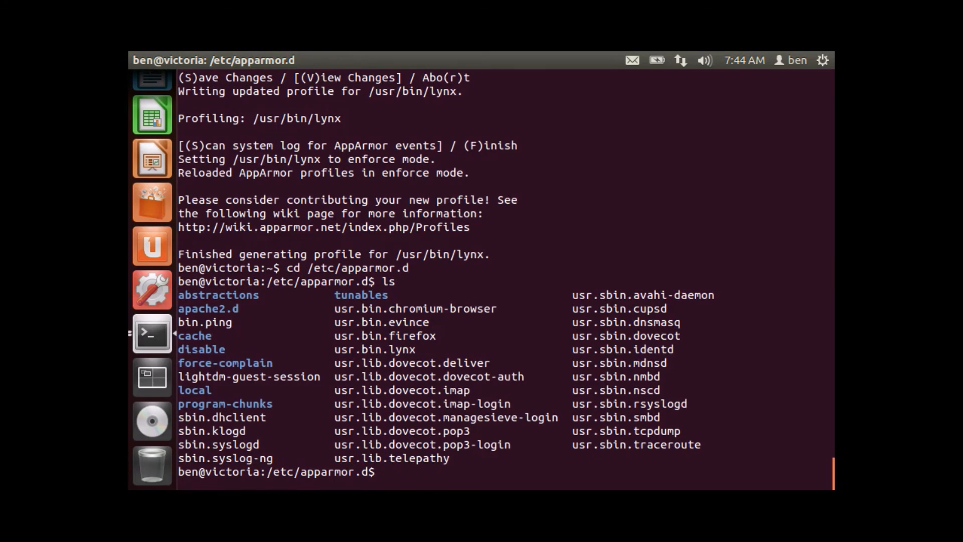
Open the usr.bin.lynx profile in vi after vim proves unavailable.
text(vim)
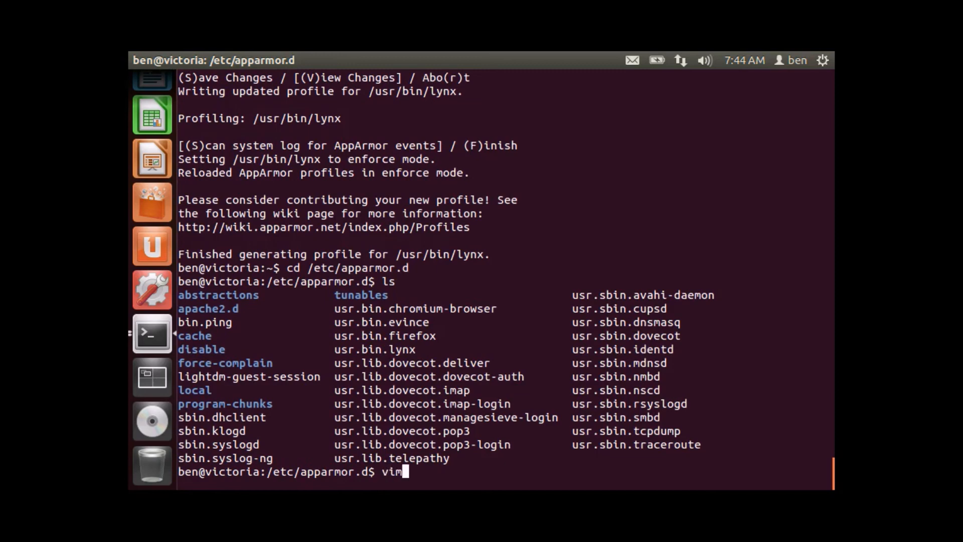
text(usr.bin.lynx)
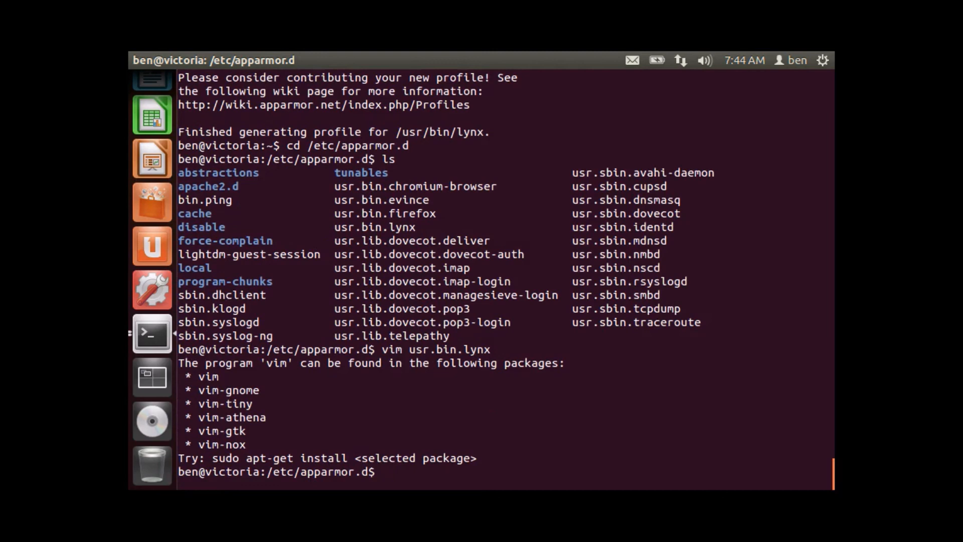
text(vi usr)
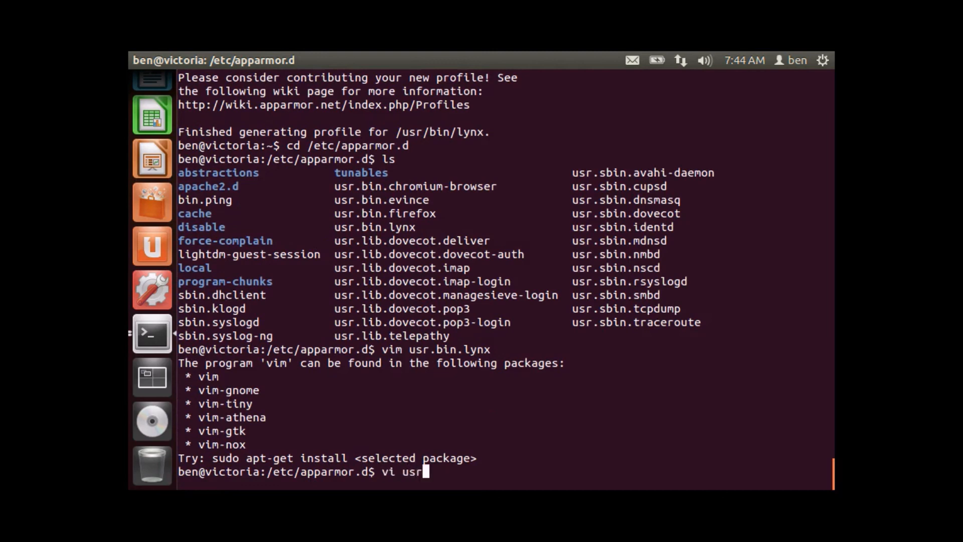
text(.)
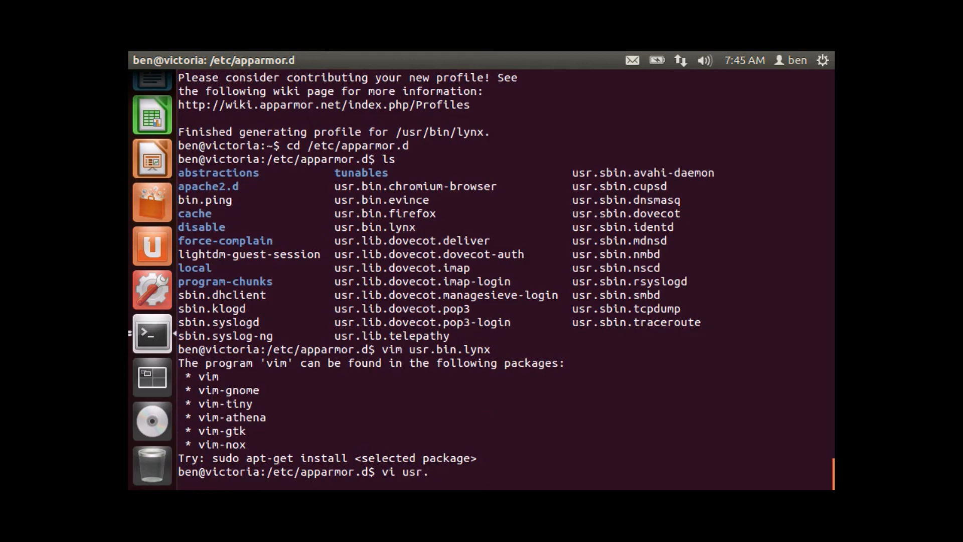
text(bin.lynx)
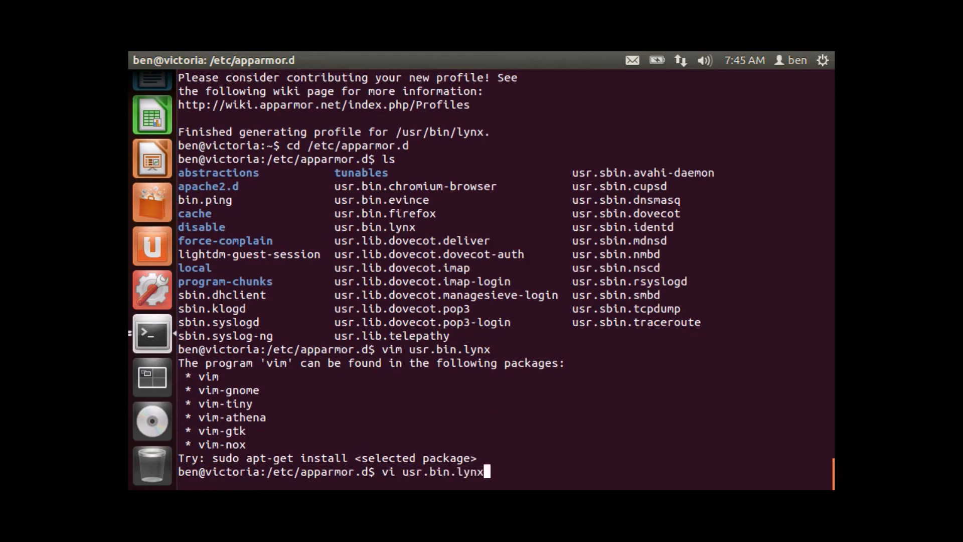
key(Return)
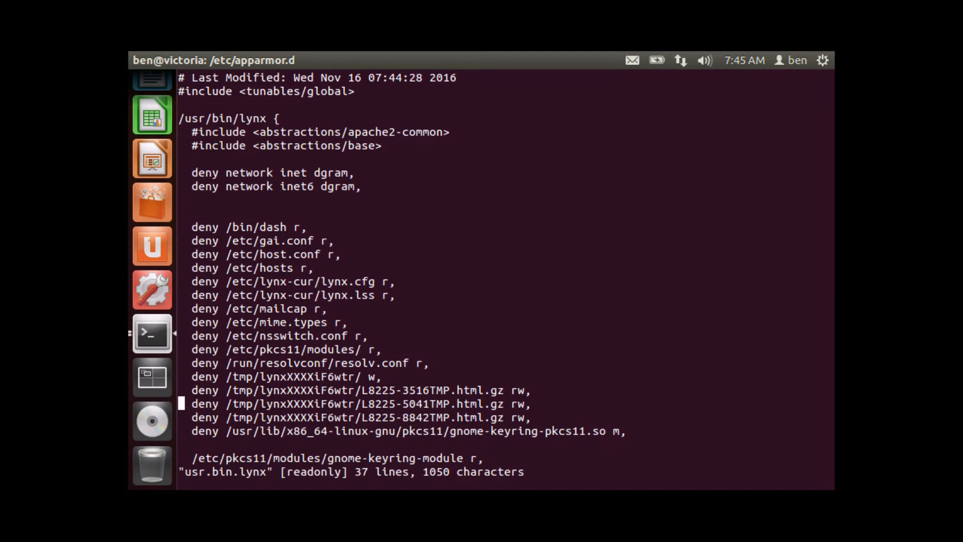
Scroll through the usr.bin.lynx rules, then quit vi with :q!
scroll(down, 3)
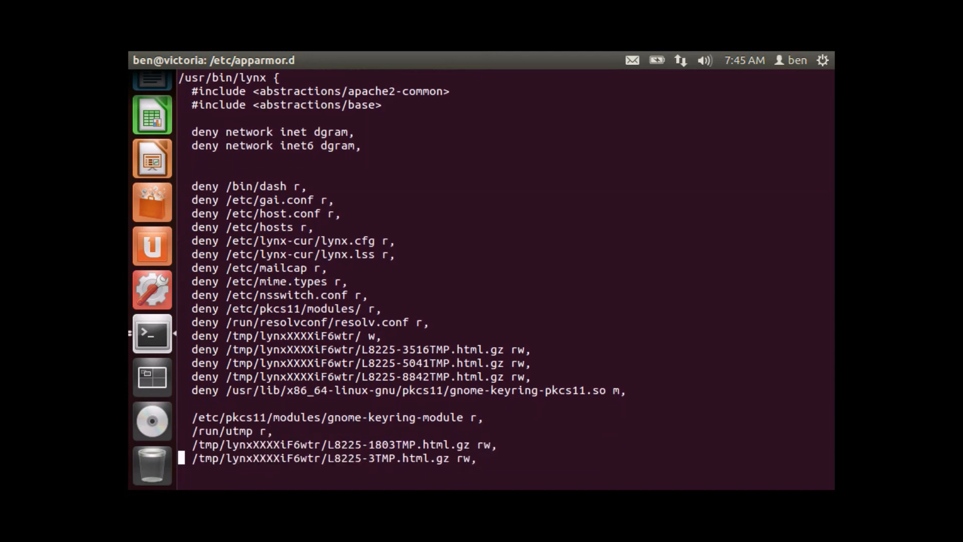
scroll(down, 3)
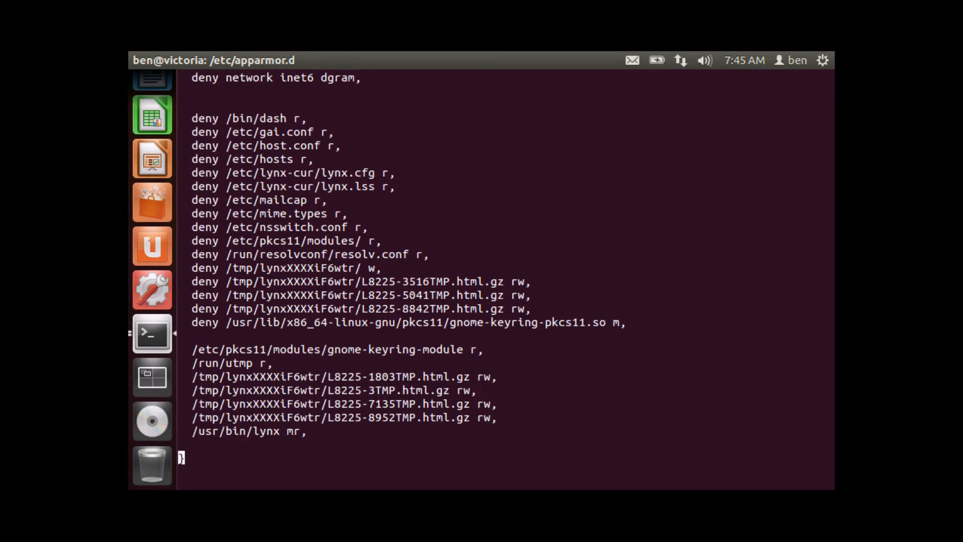
text(:q!)
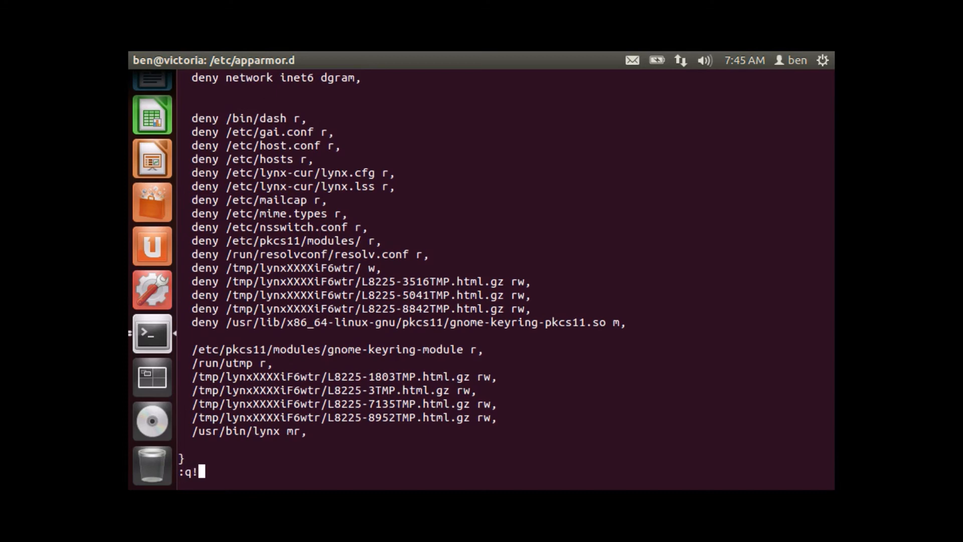
key(Return)
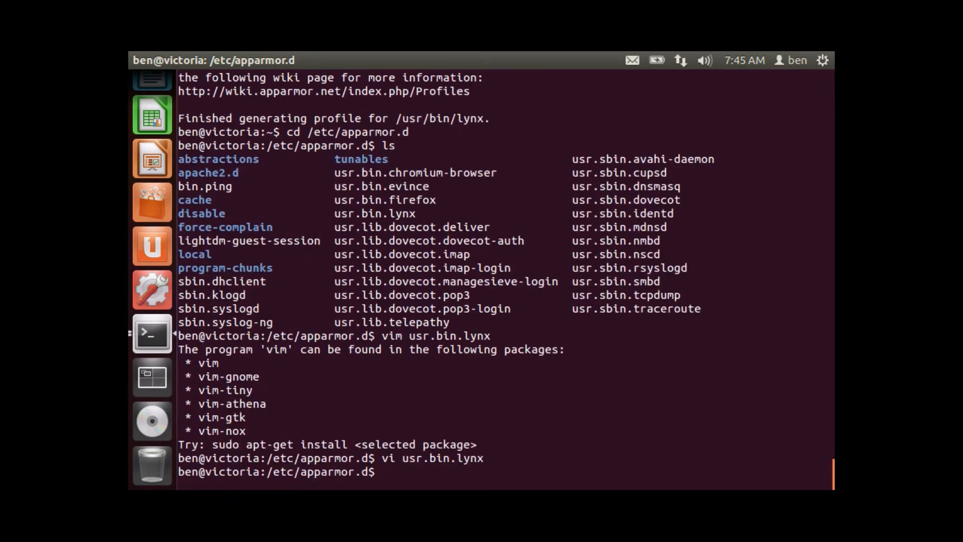